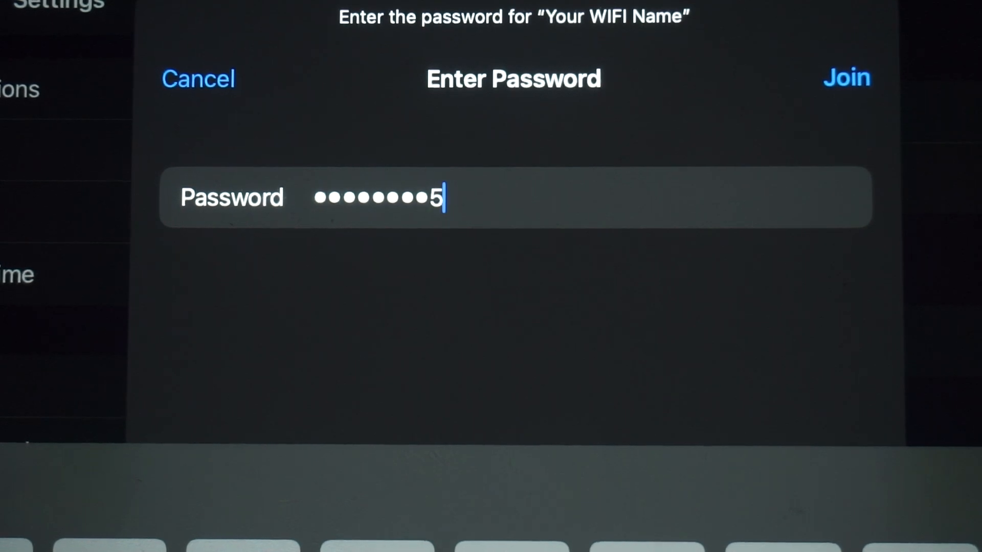
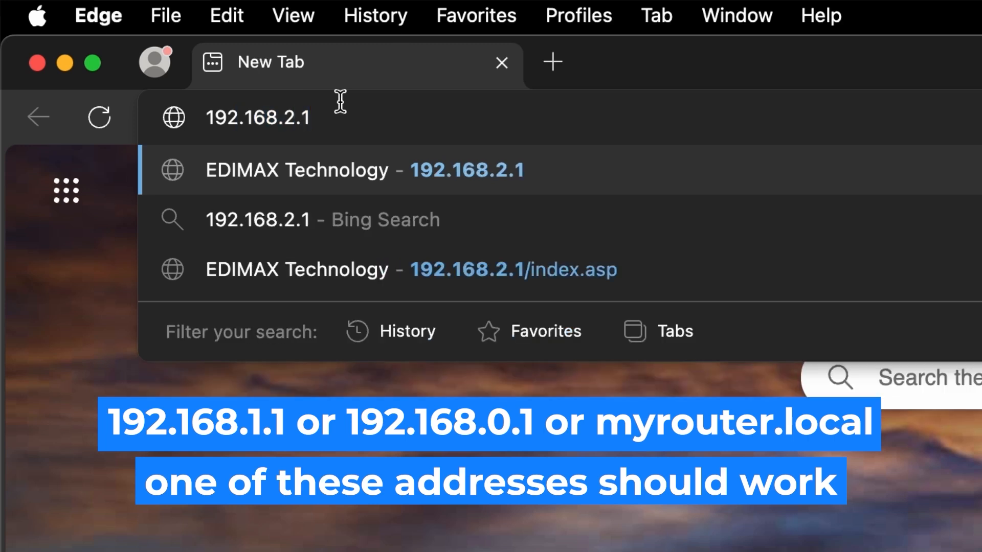
Step: Navigate Edge to the router address 192.168.1.1
type("192.168.1.1")
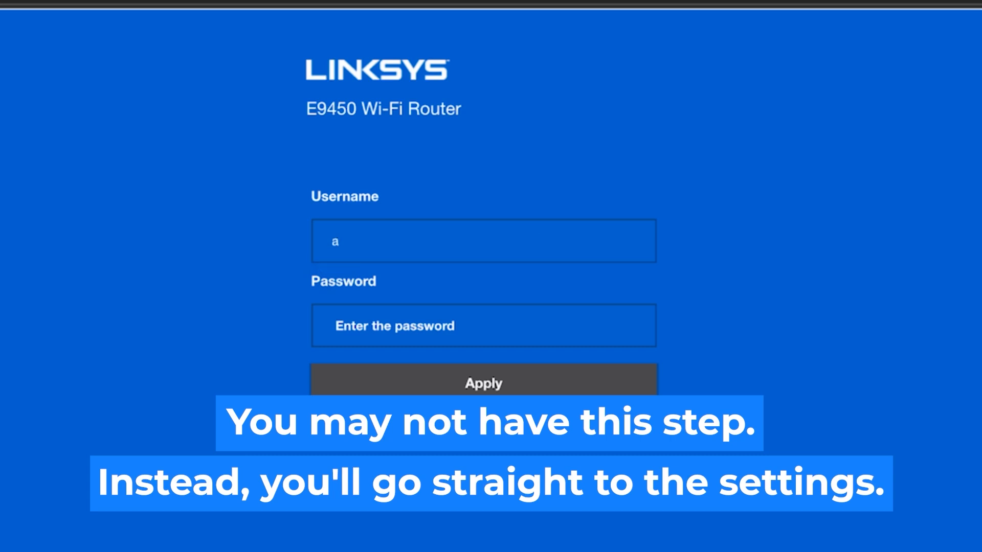
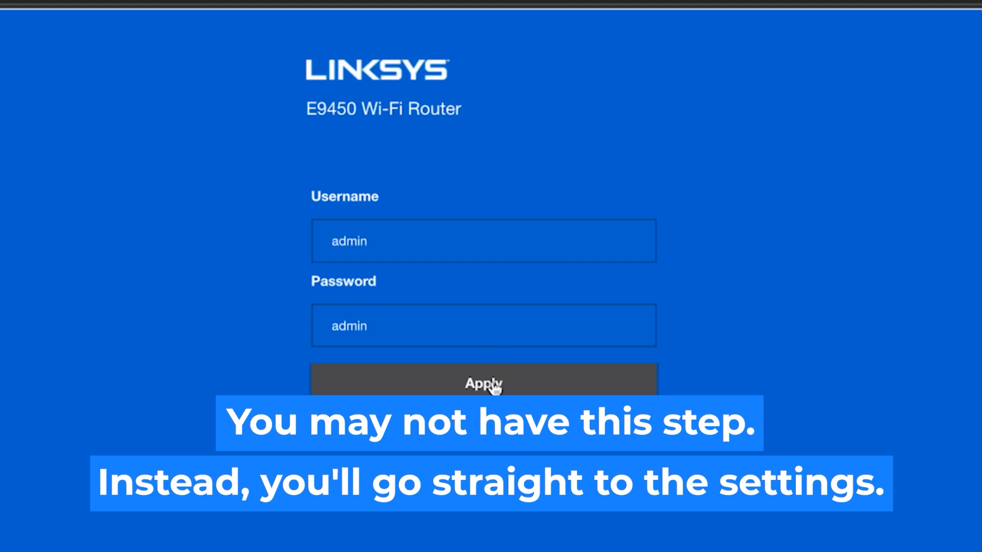
left_click(483, 381)
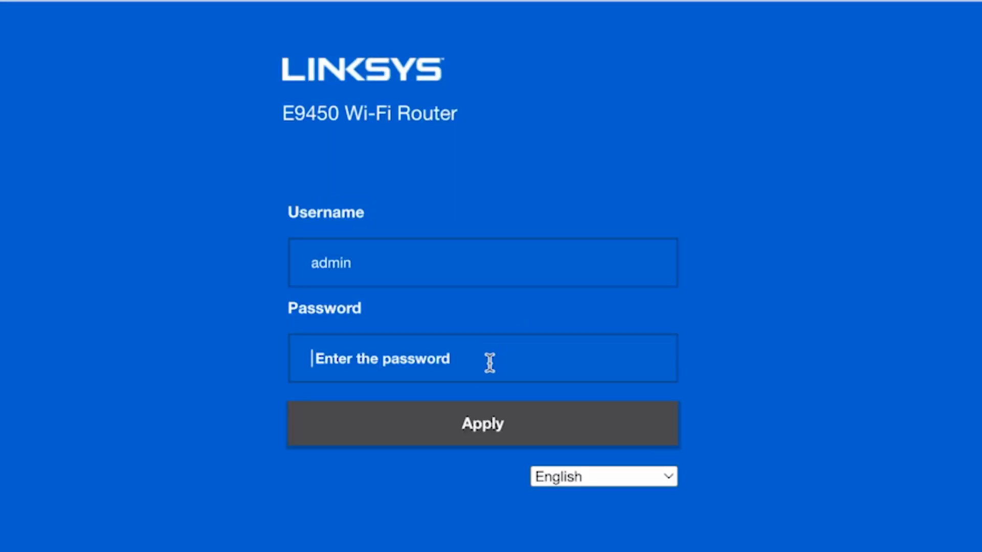
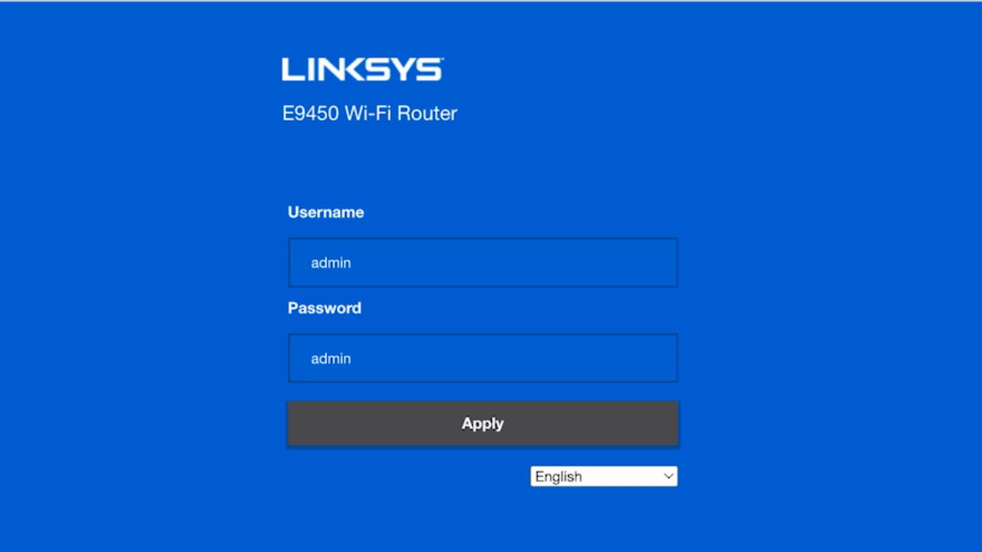
left_click(482, 423)
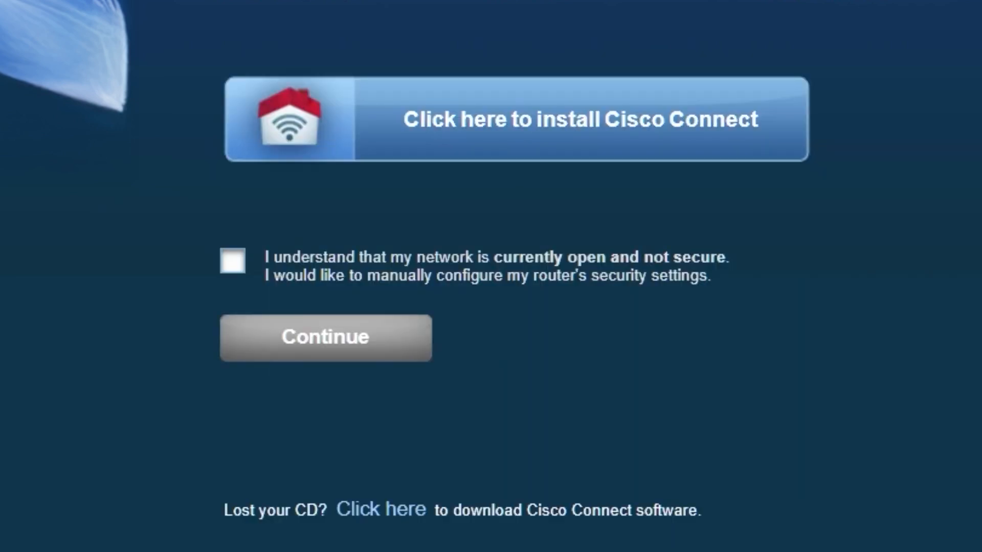
Step: Acknowledge the open-network warning and continue to manual configuration, dismissing the Cisco Connect alert
left_click(234, 261)
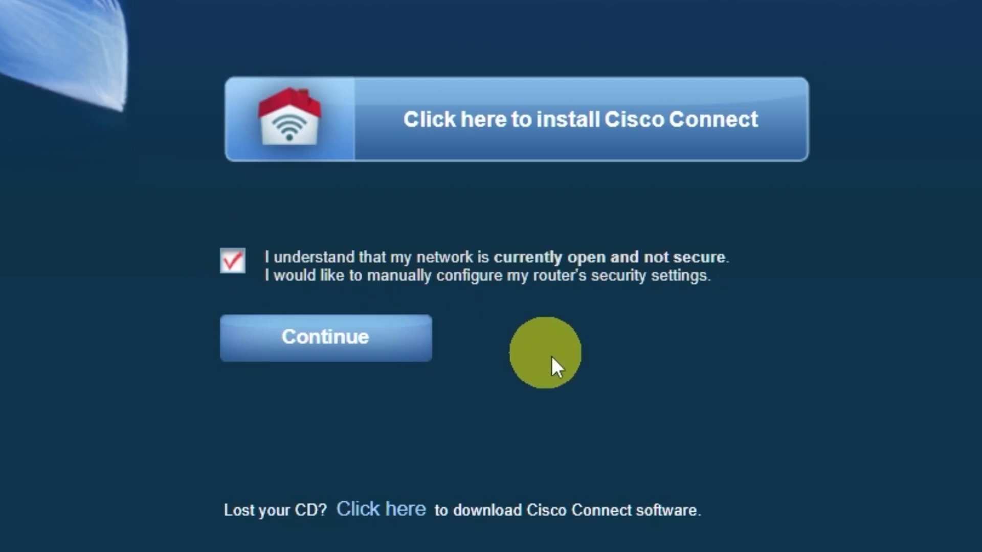
mouse_move(902, 350)
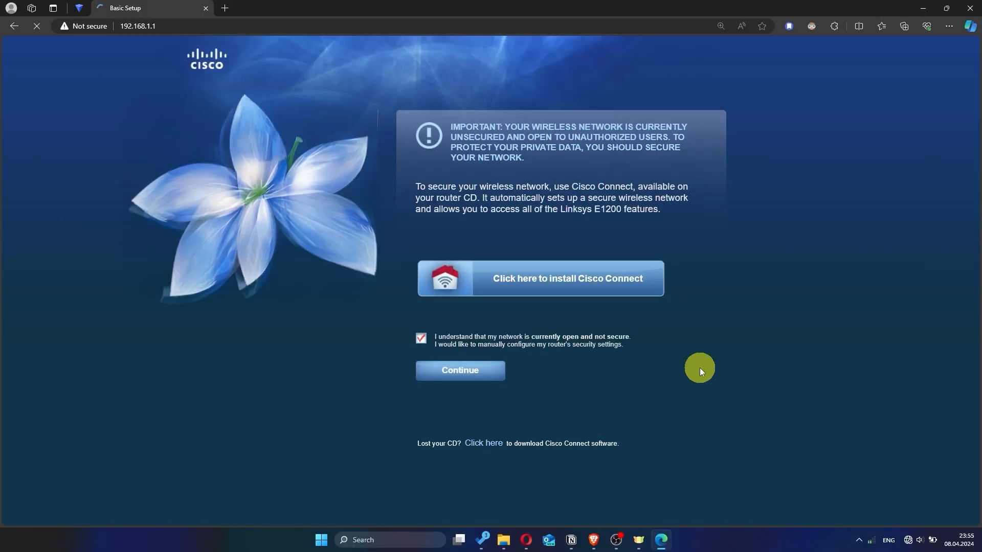
left_click(459, 370)
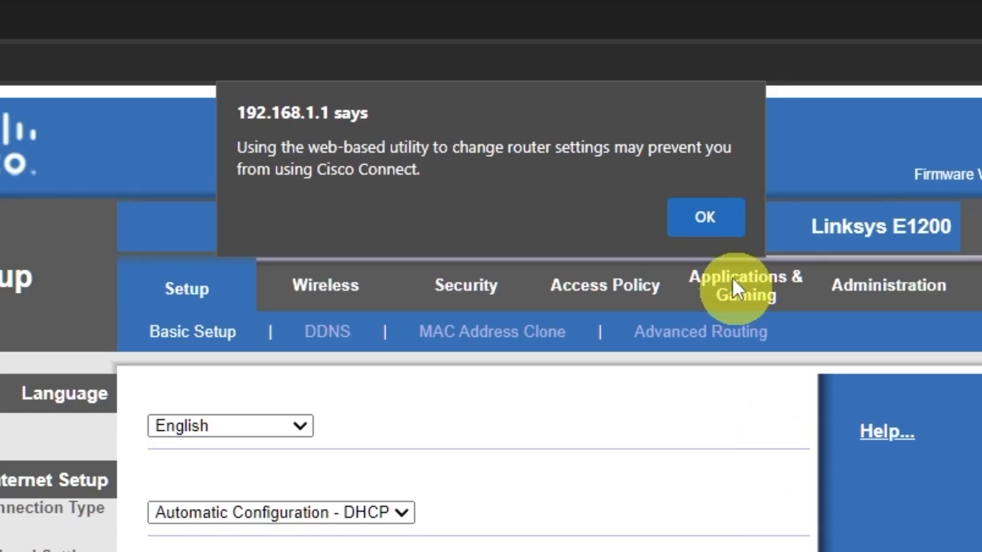
left_click(703, 216)
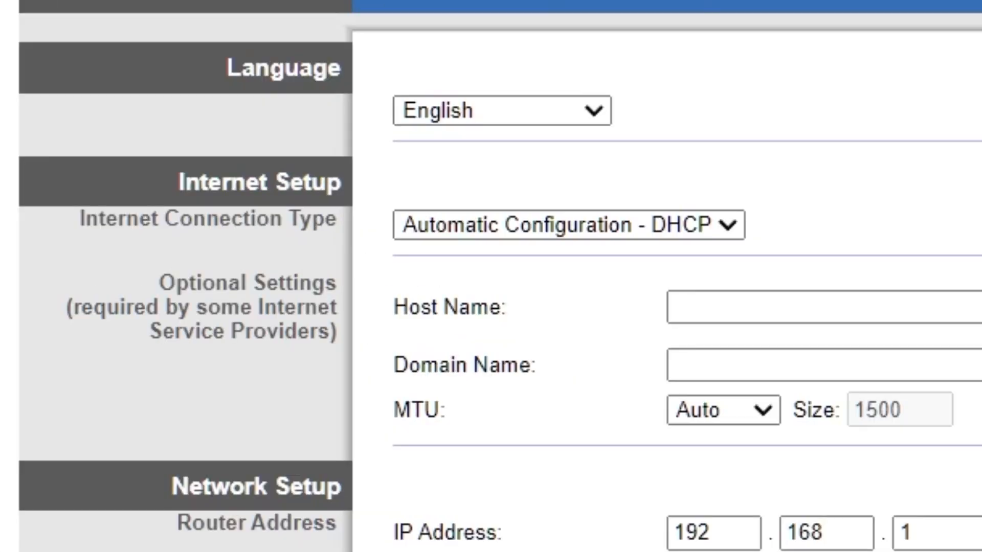
mouse_move(738, 119)
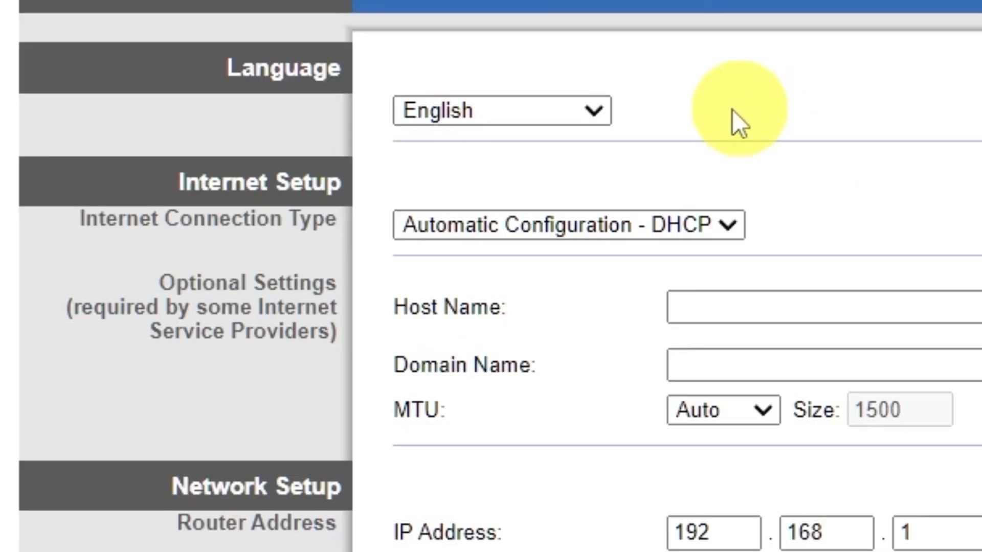
left_click(502, 111)
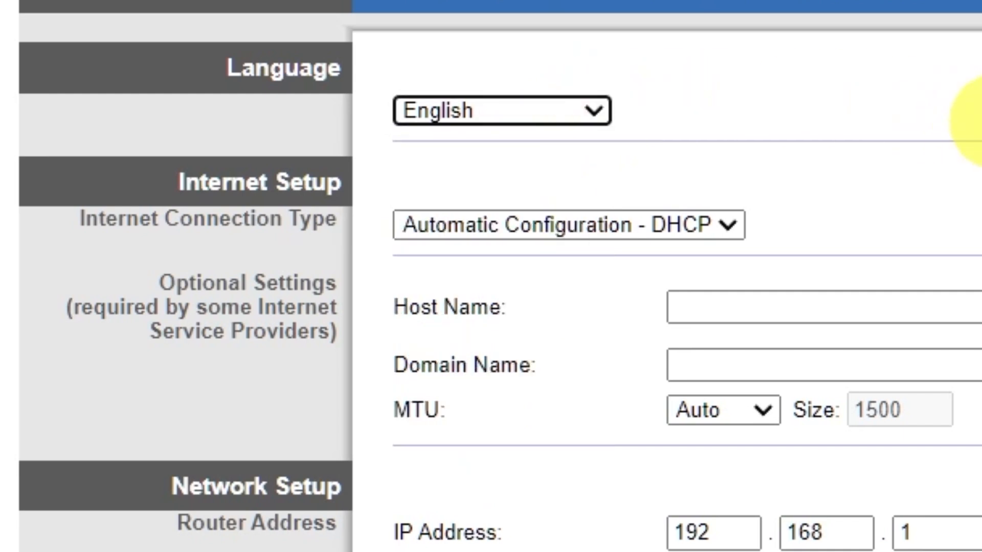
left_click(567, 224)
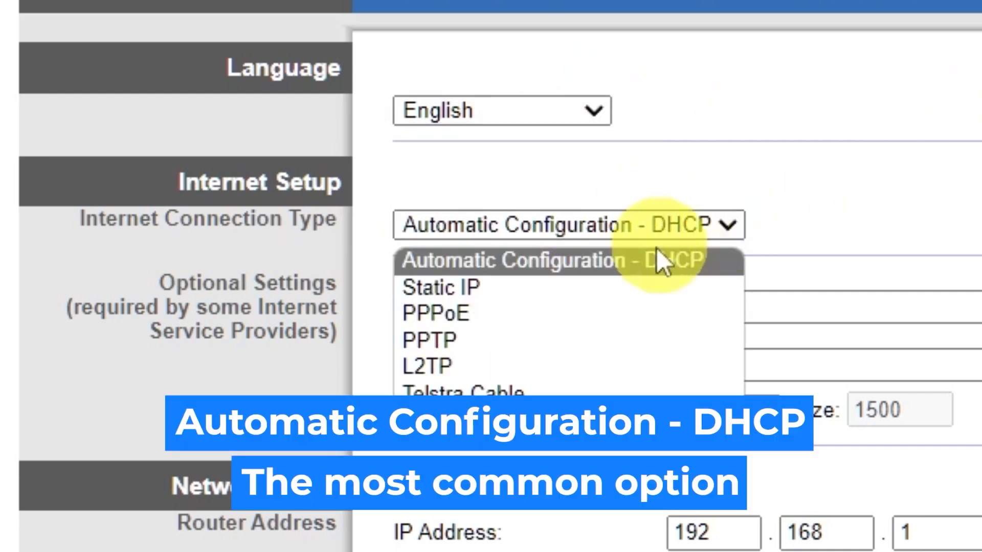
left_click(439, 286)
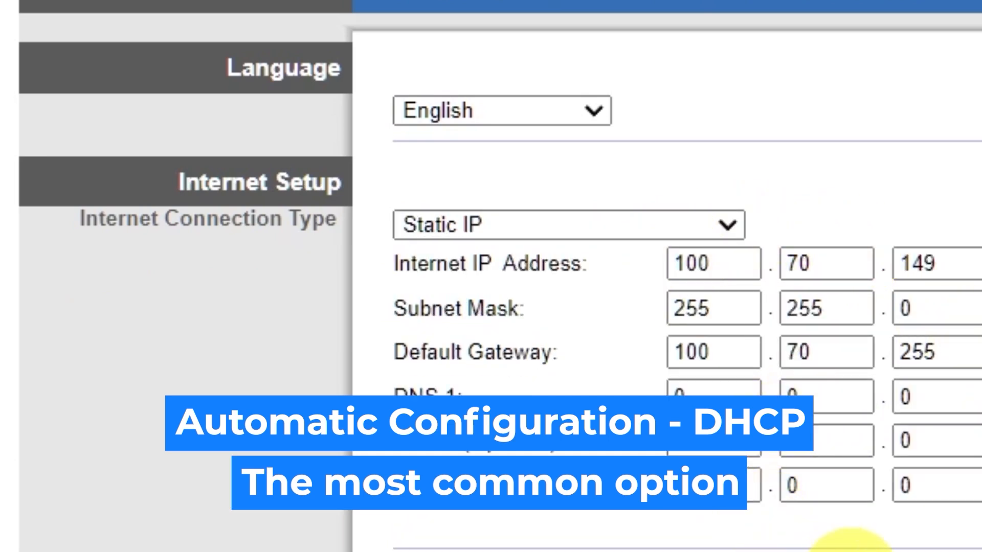
left_click(567, 225)
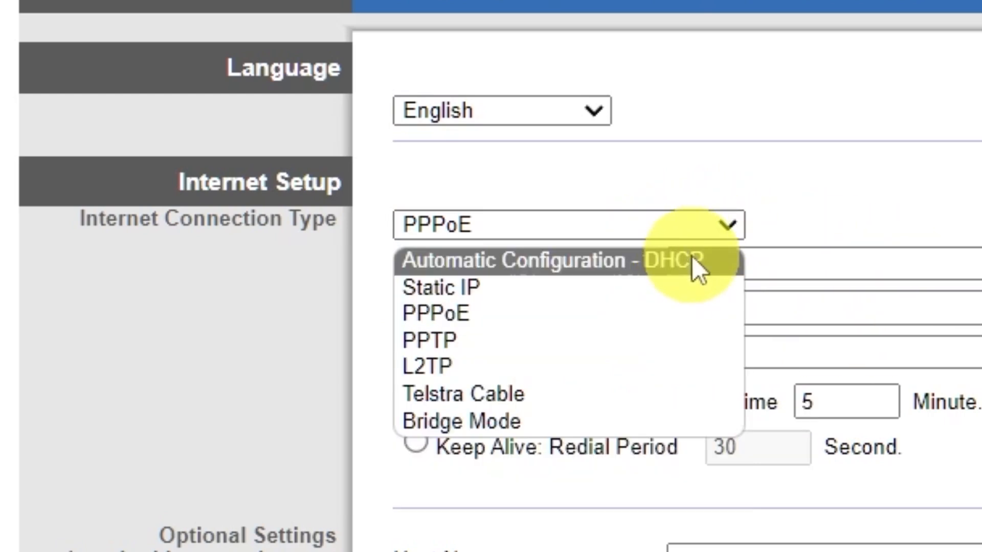
left_click(557, 260)
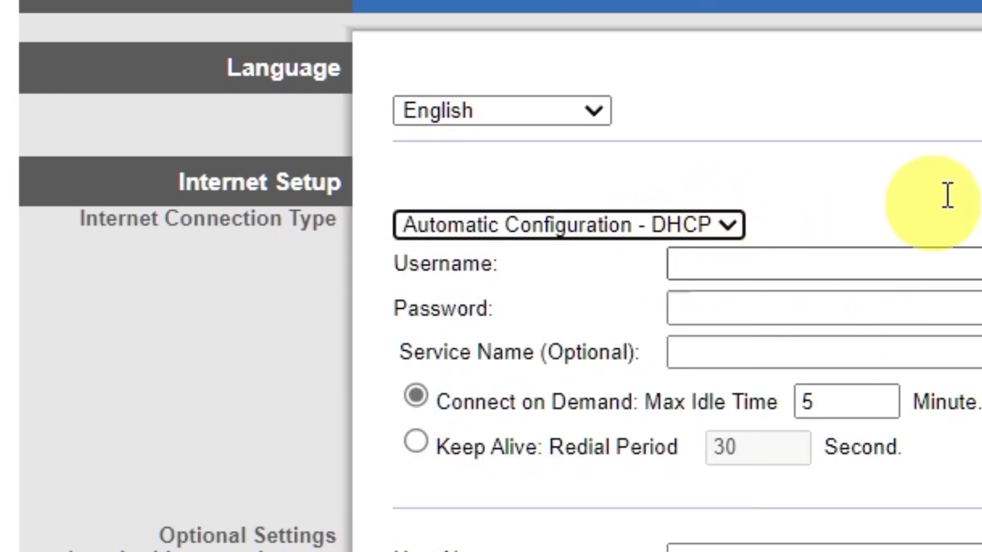
scroll("down", 3)
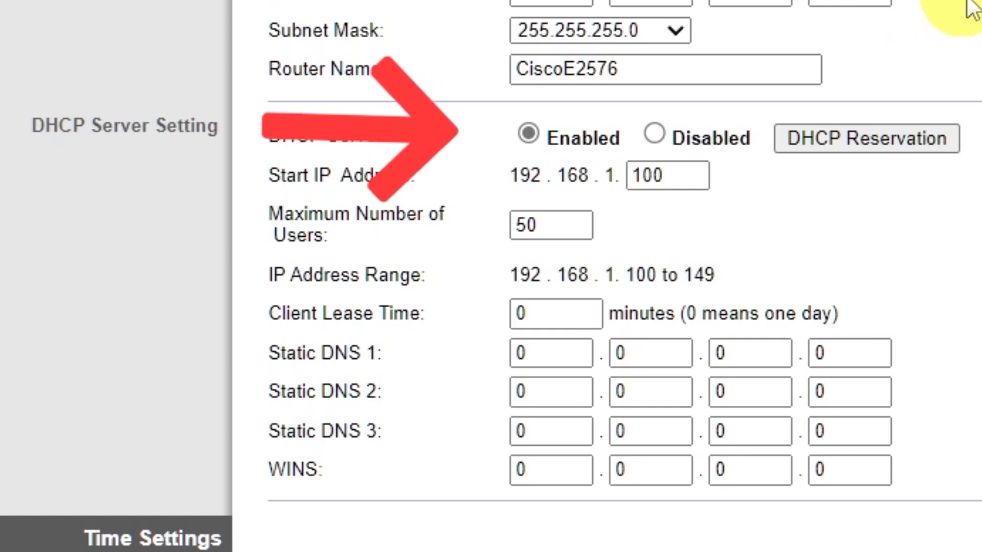
Step: Set the time zone to (GMT-09:00) Alaska and save the setup settings
scroll("down", 3)
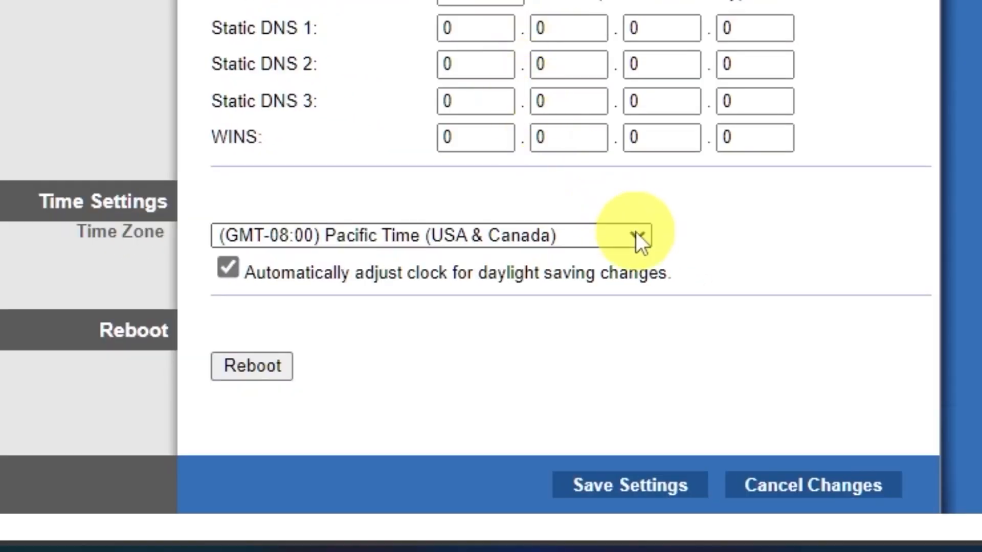
left_click(637, 235)
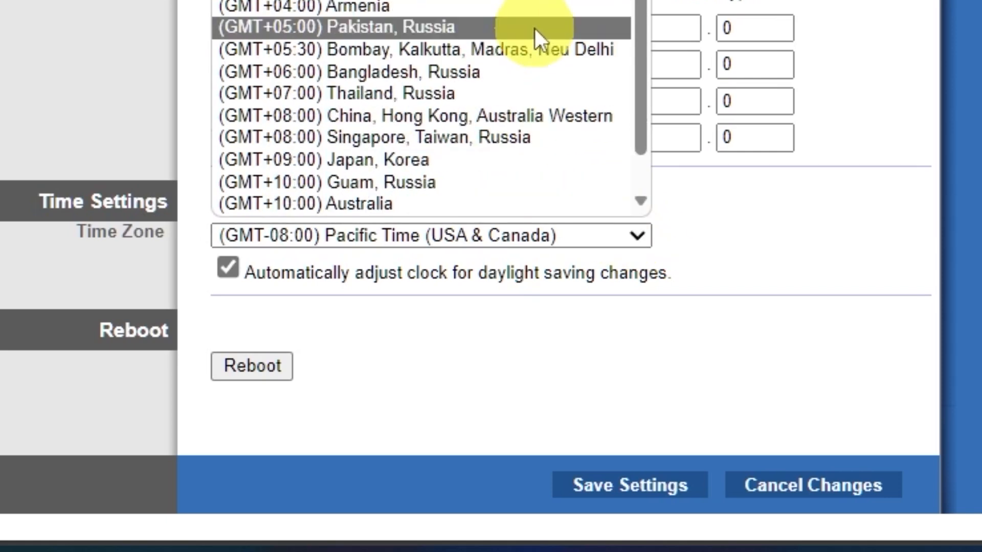
left_click(432, 235)
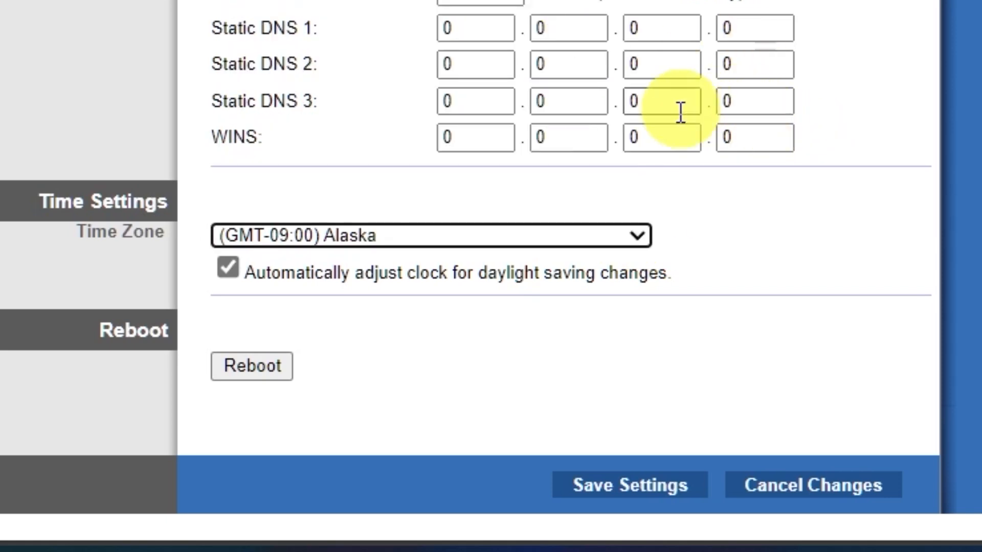
left_click(627, 484)
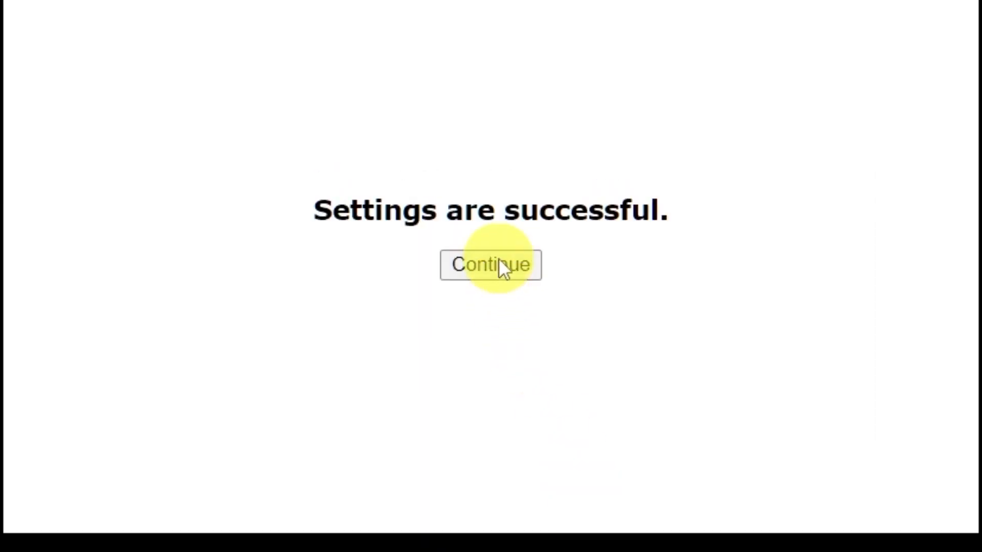
left_click(490, 264)
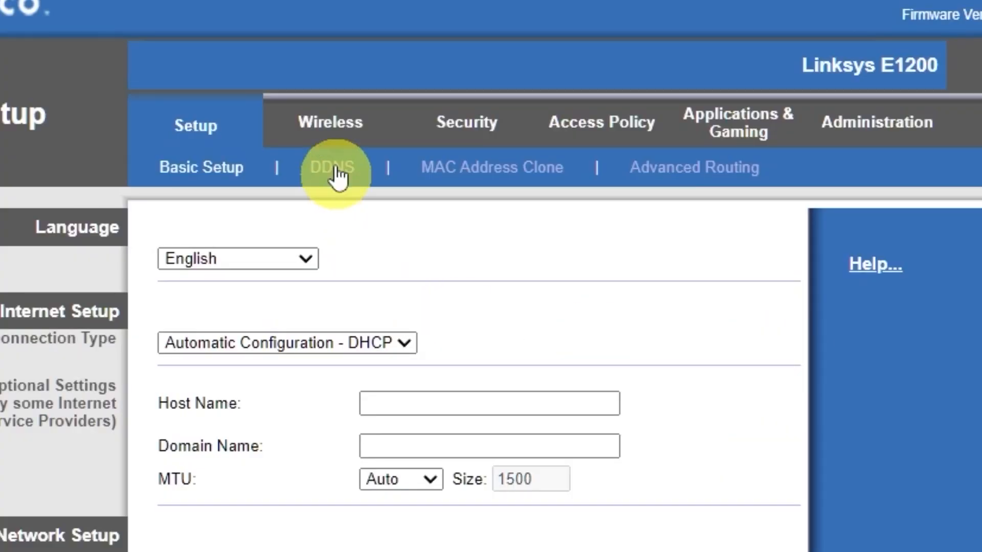
Step: Set wireless configuration to Manual with network name Cisco and save it
left_click(339, 122)
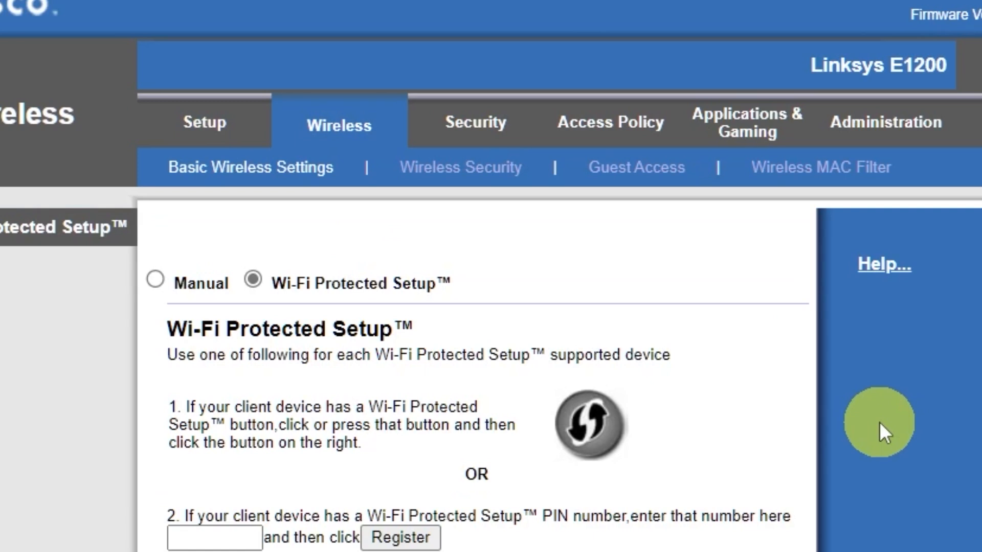
left_click(155, 280)
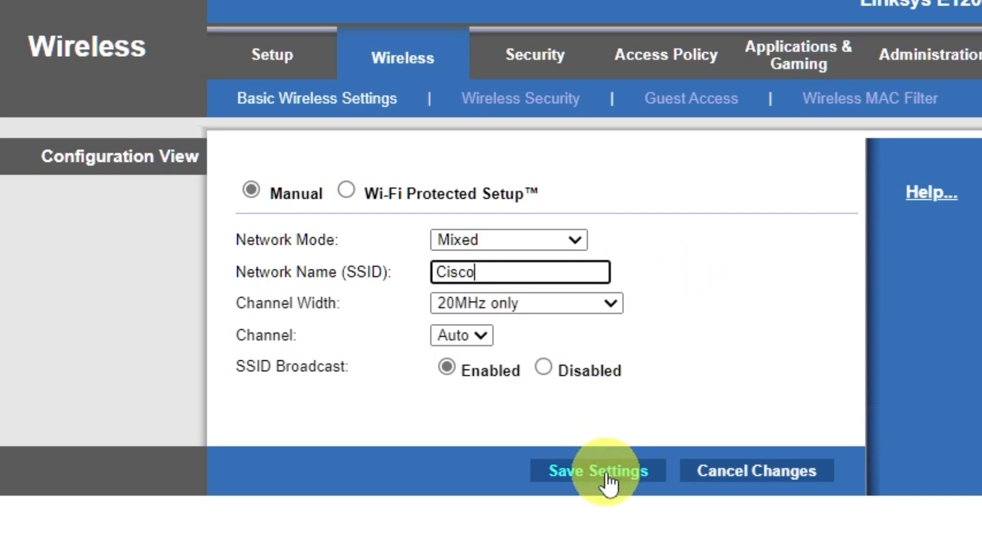
left_click(595, 471)
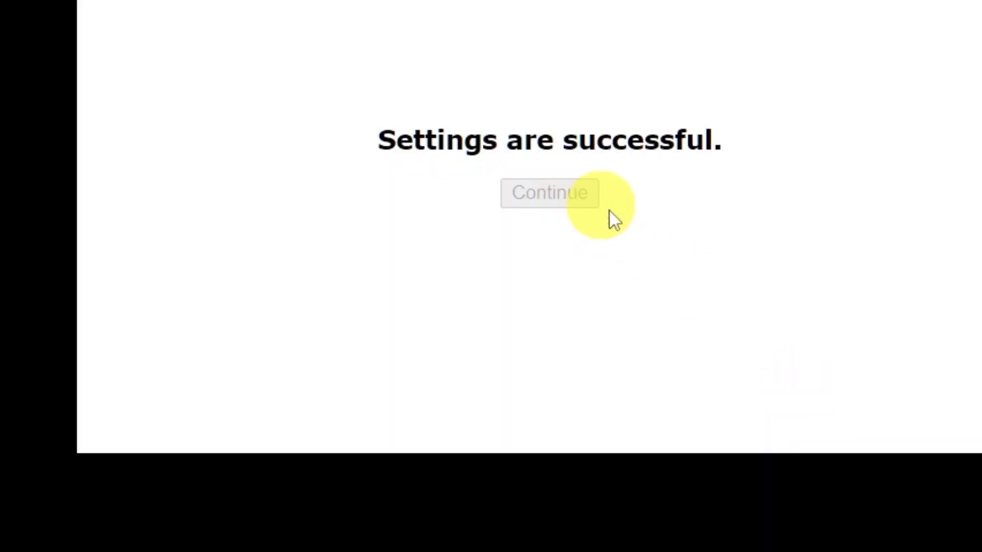
left_click(548, 192)
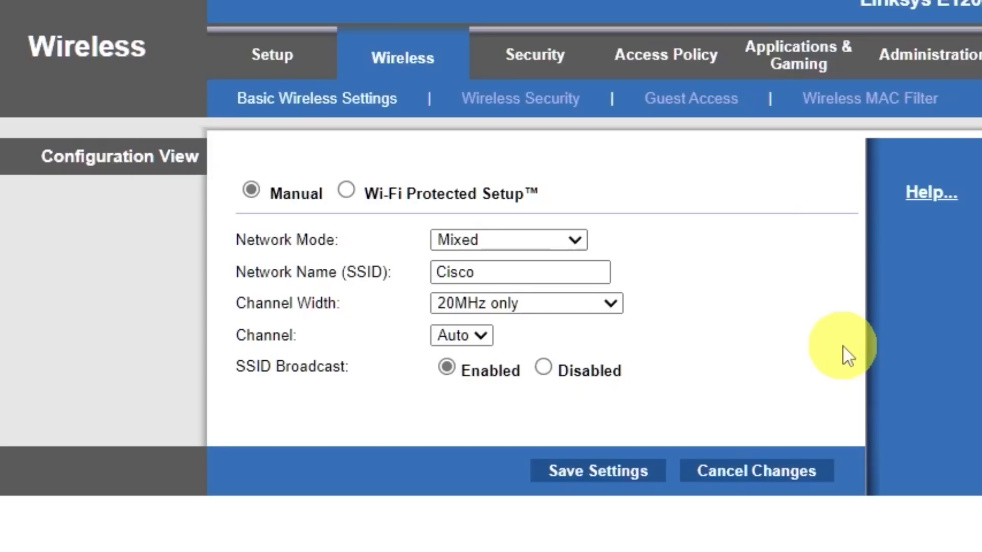
left_click(430, 23)
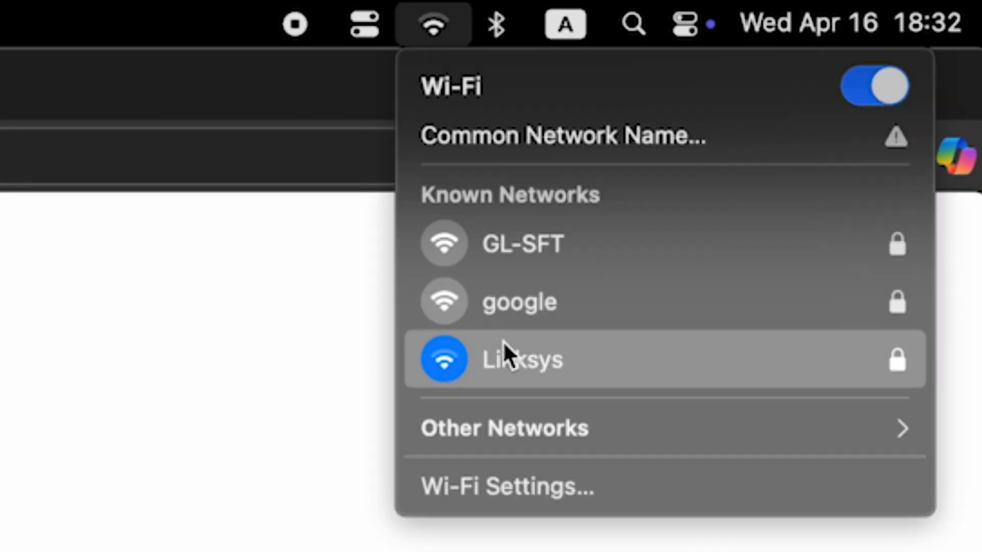
mouse_move(513, 372)
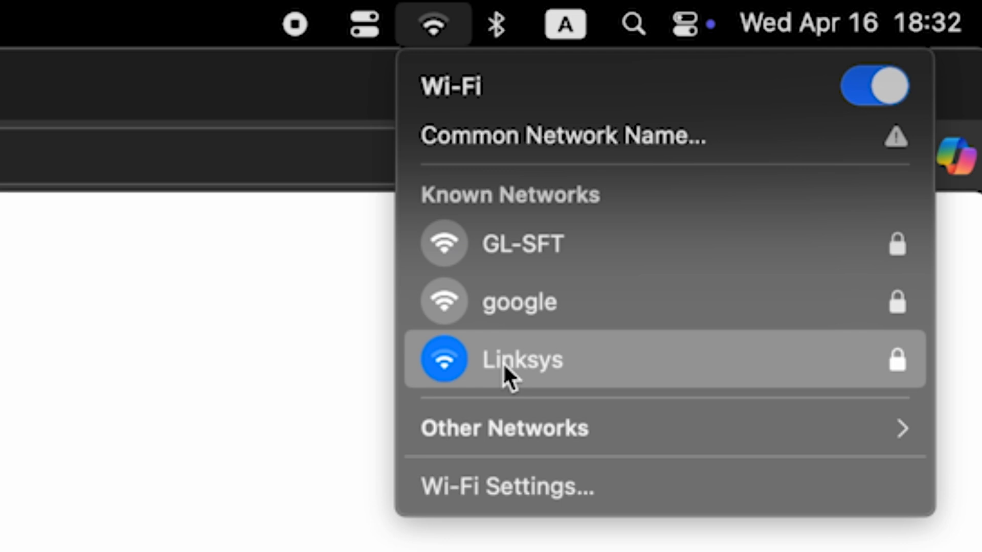
Step: Join the Linksys network from the macOS Wi-Fi menu
left_click(523, 359)
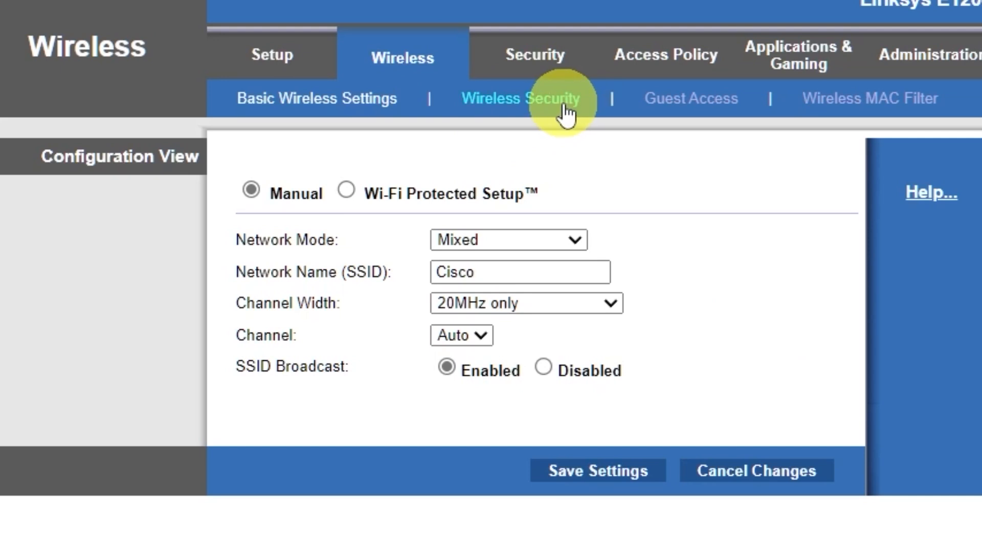
left_click(519, 98)
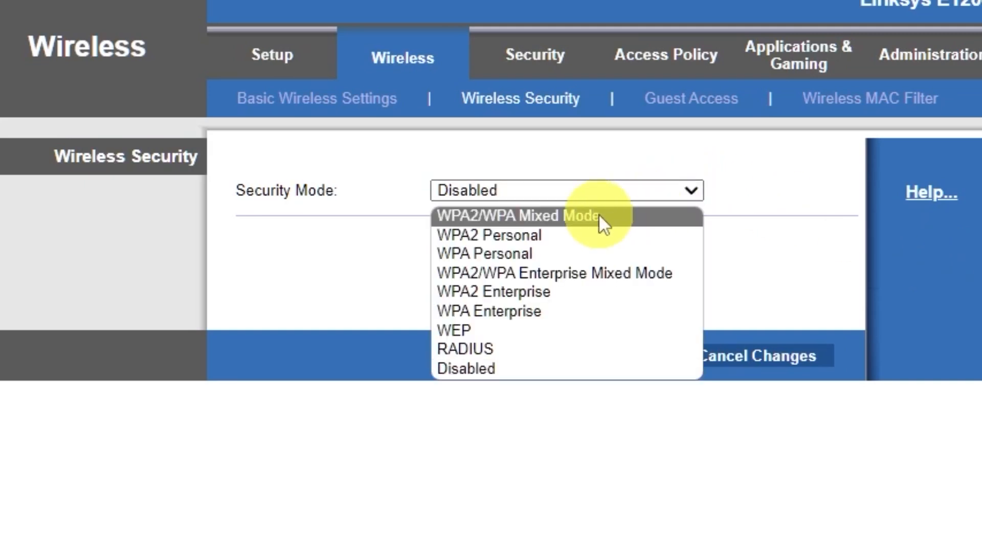
left_click(519, 216)
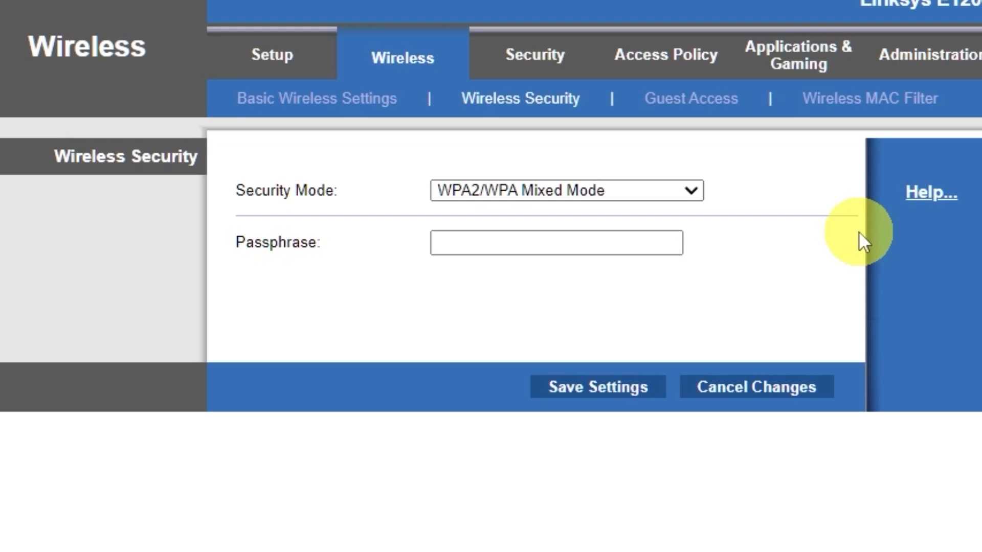
left_click(554, 244)
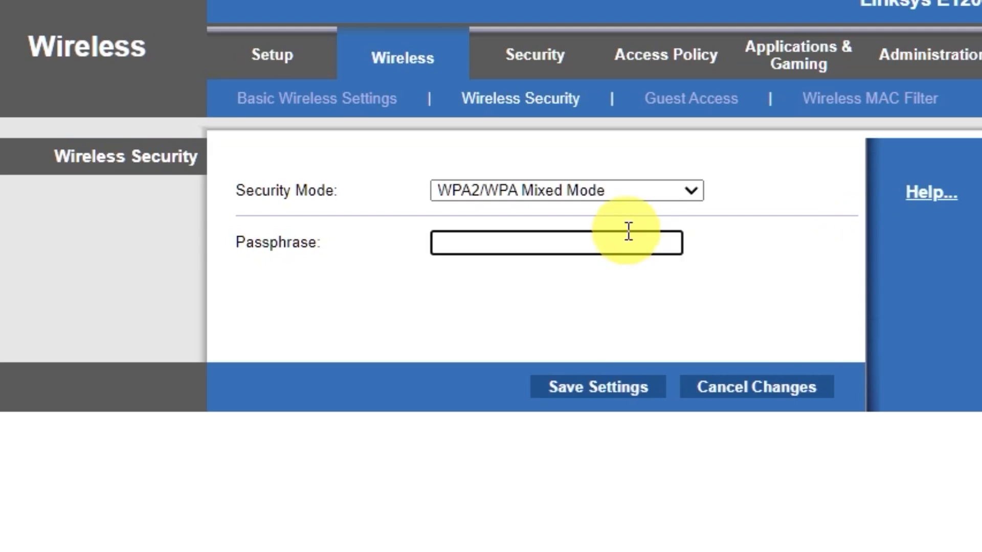
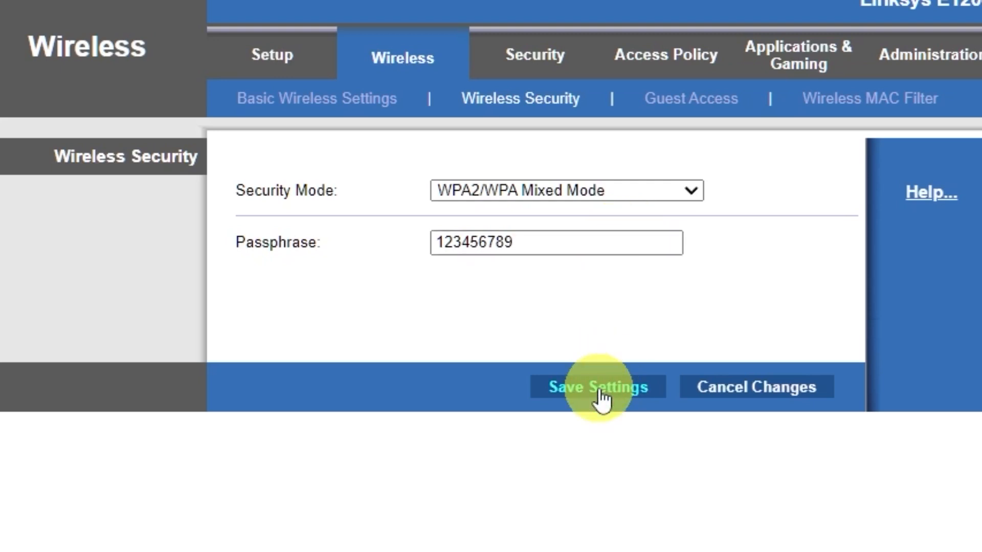
left_click(596, 387)
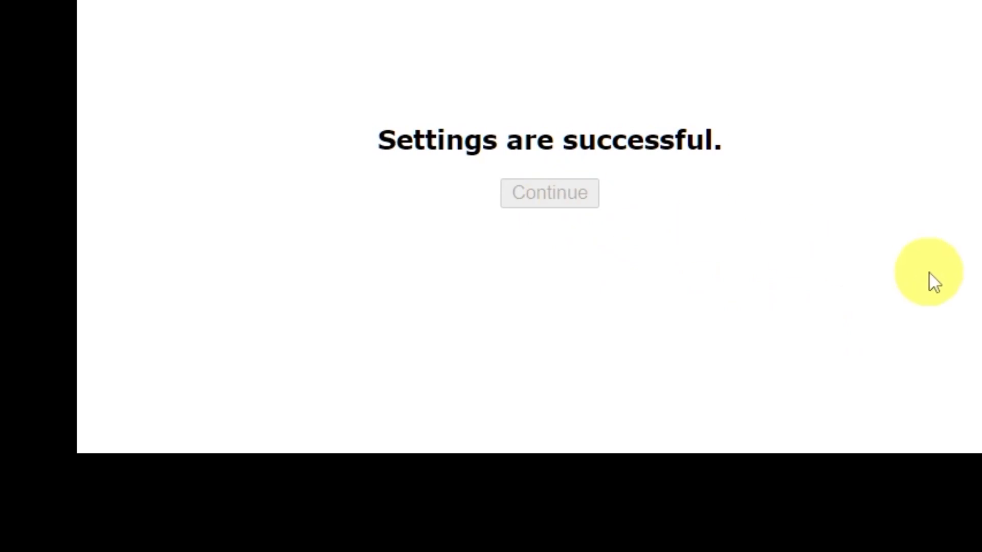
left_click(431, 23)
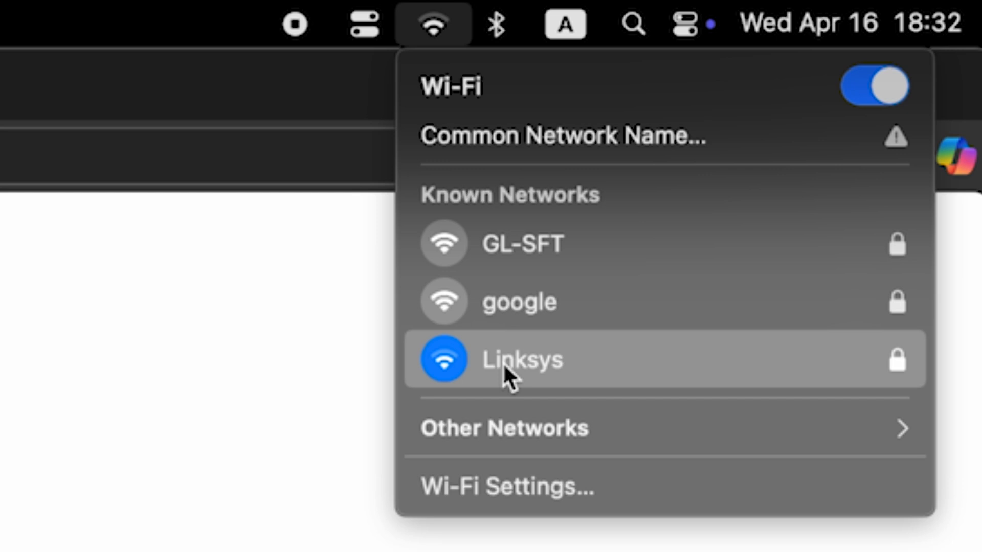
Step: Reconnect to the Linksys network from the macOS Wi-Fi menu
left_click(522, 359)
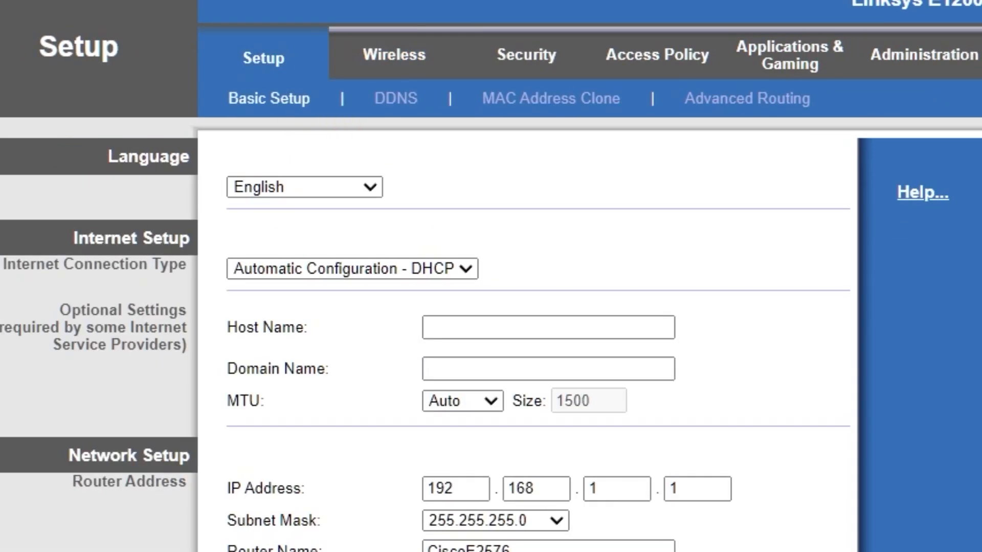
Step: Reboot the router from the Basic Setup page
scroll("down", 3)
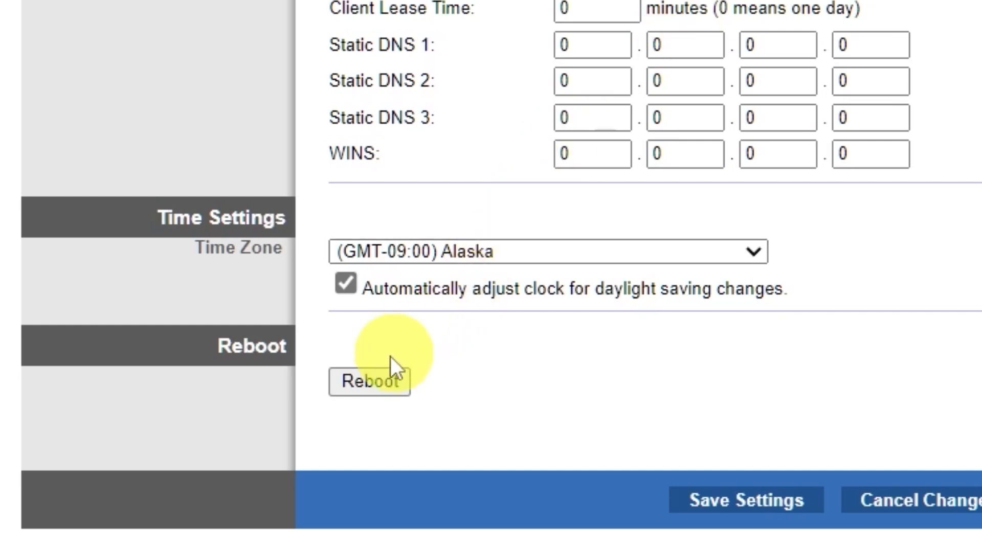
left_click(370, 381)
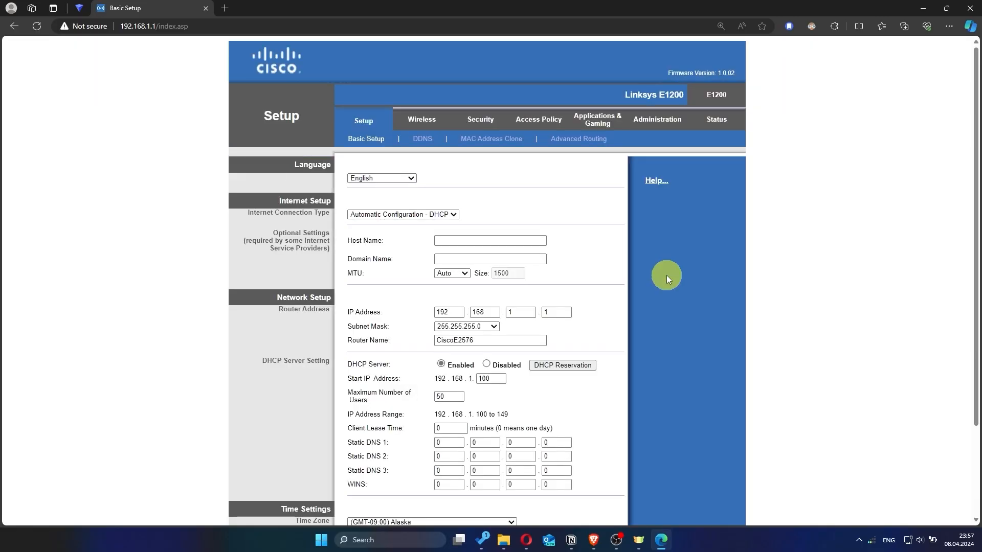
mouse_move(239, 28)
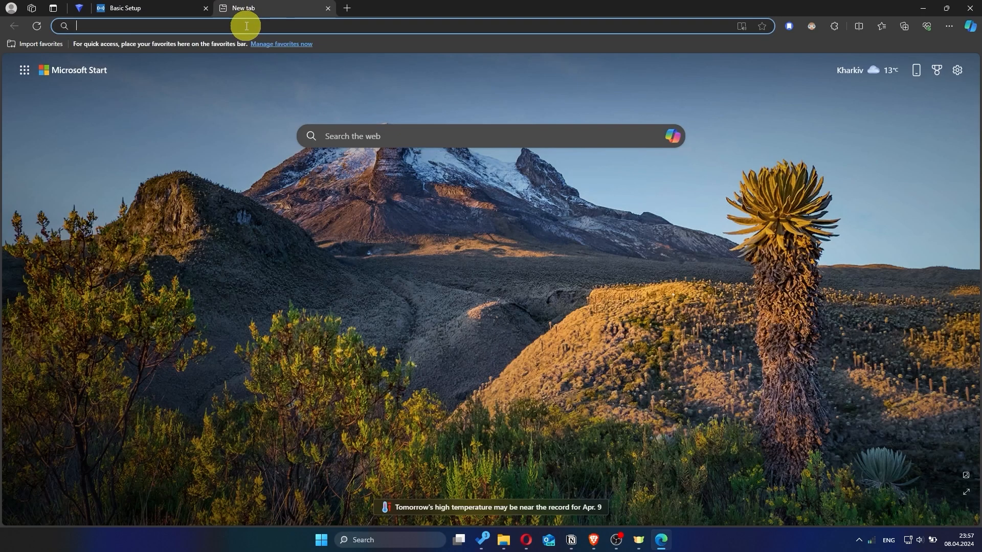
type("hhh")
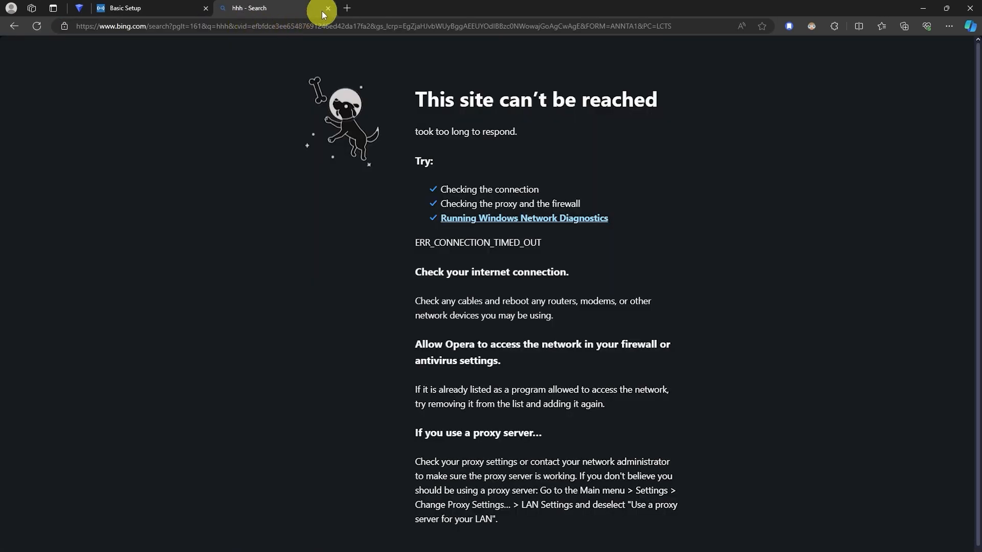
left_click(327, 9)
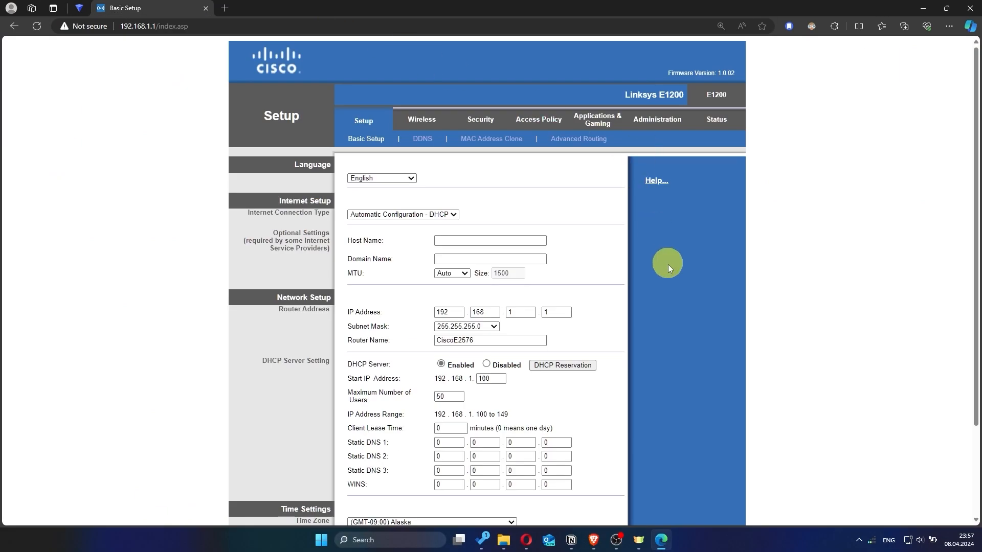
mouse_move(667, 269)
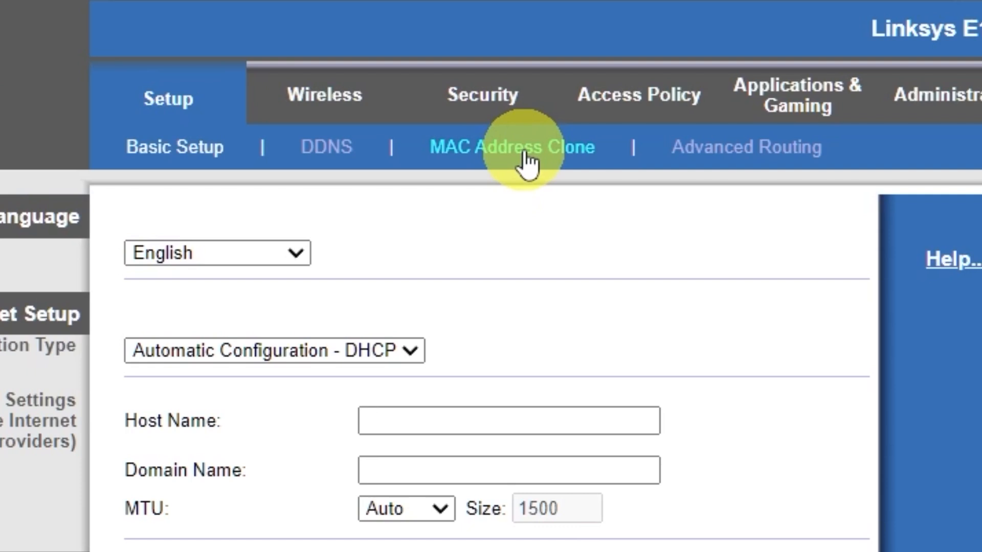
left_click(509, 147)
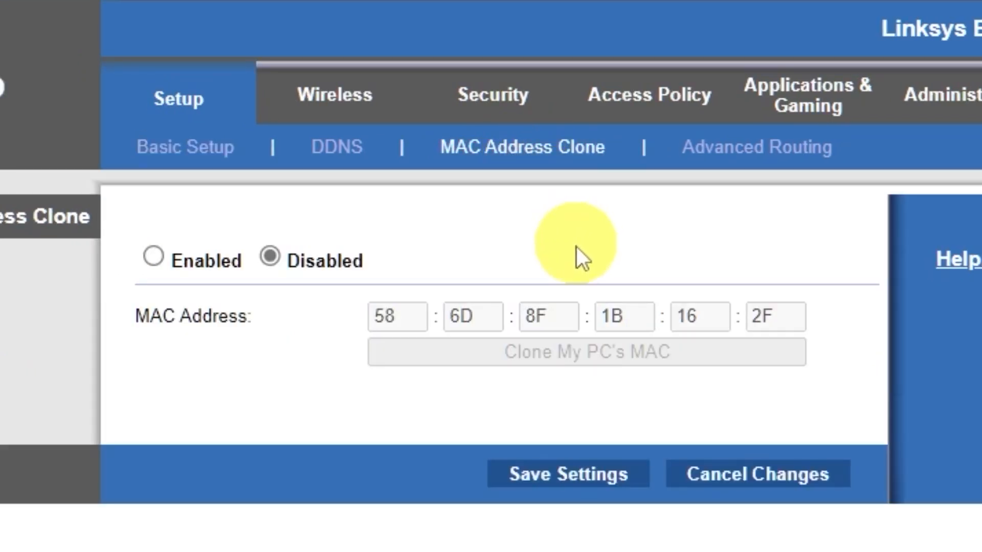
left_click(152, 259)
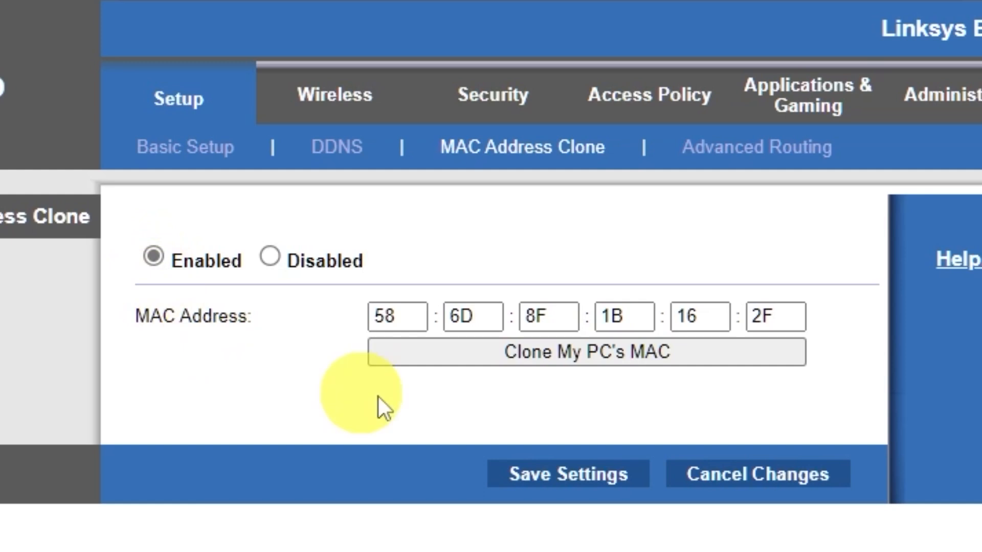
left_click(585, 351)
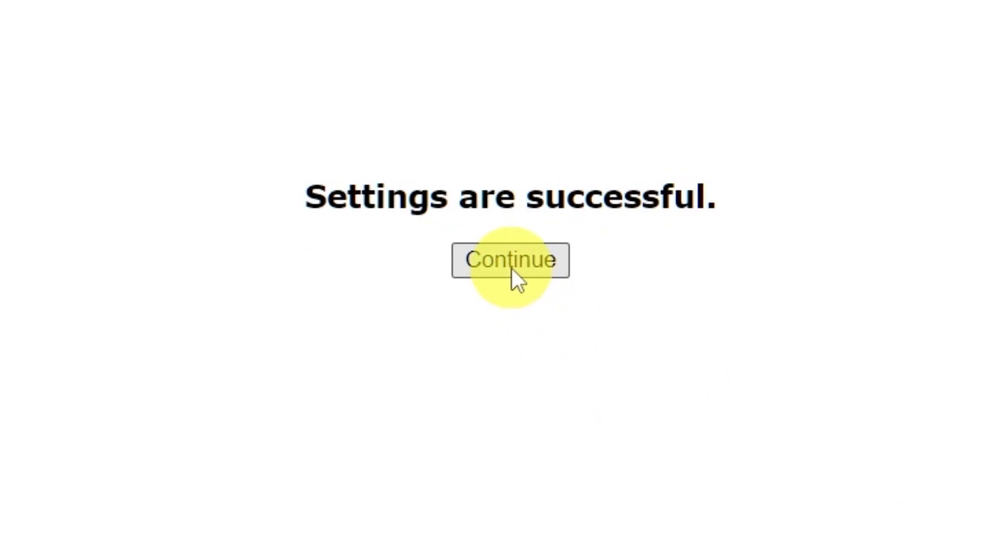
left_click(508, 260)
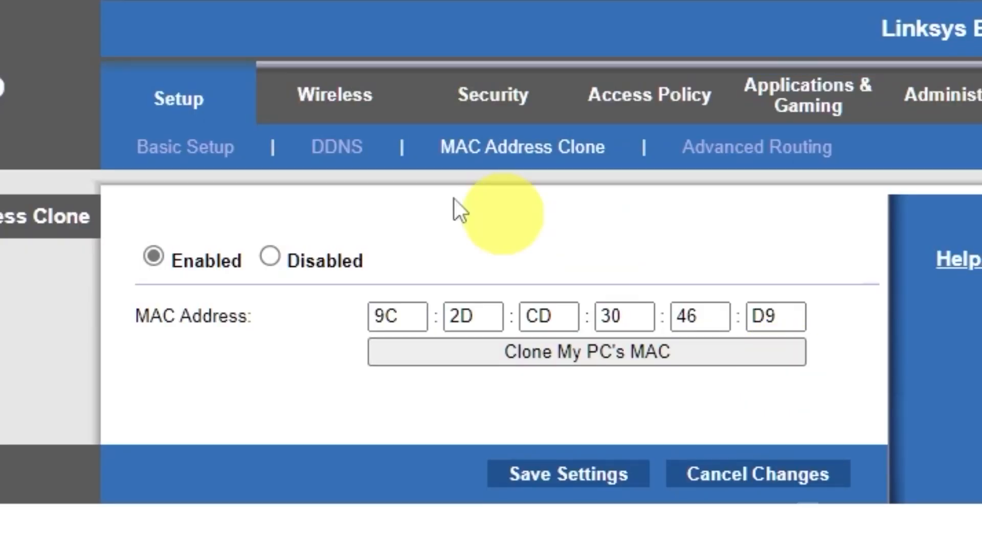
Step: Reboot the router from the Basic Setup page and confirm the reboot
left_click(184, 146)
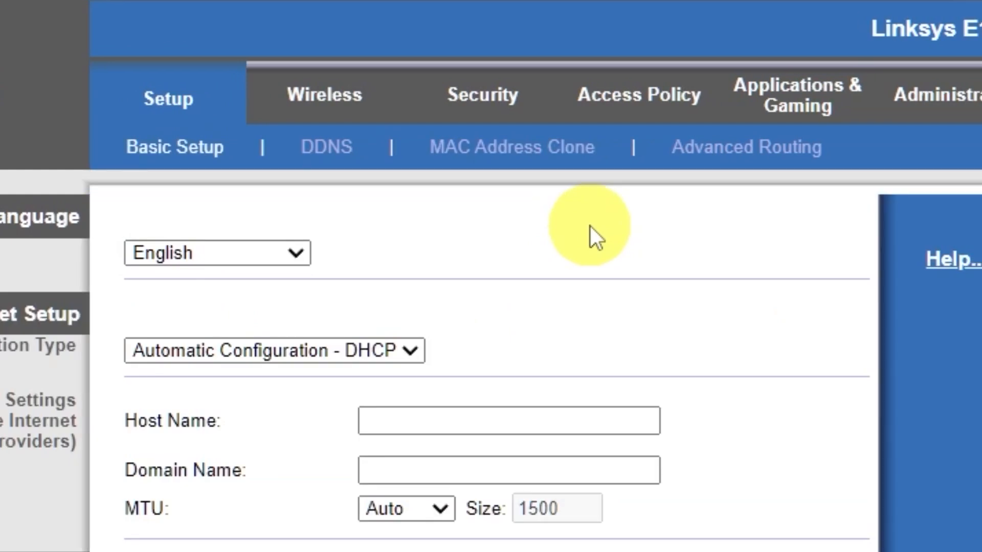
mouse_move(342, 442)
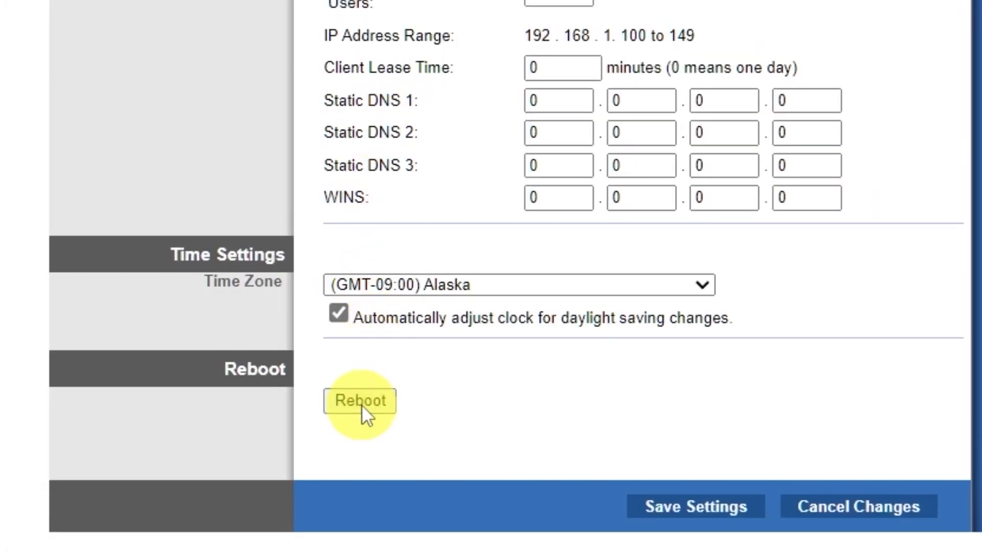
left_click(359, 401)
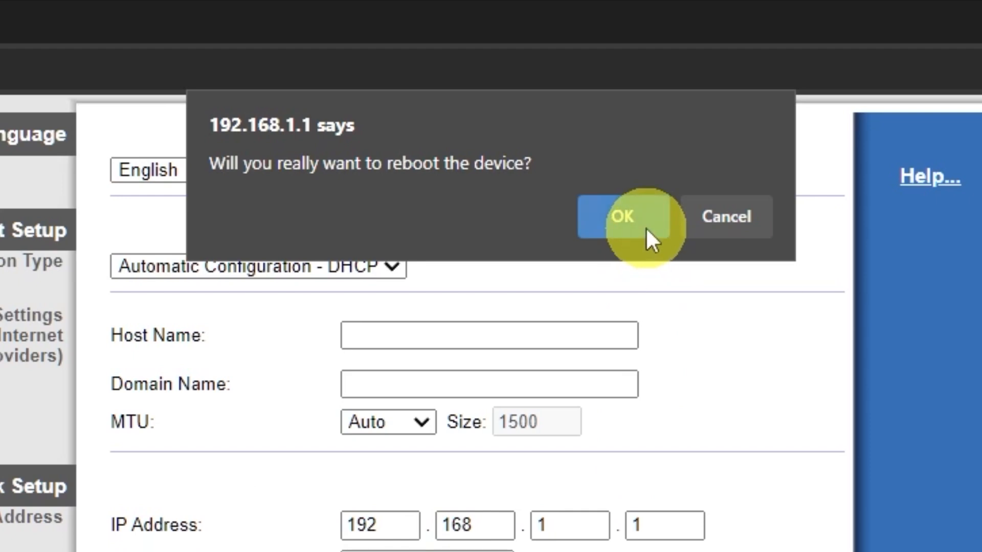
left_click(622, 217)
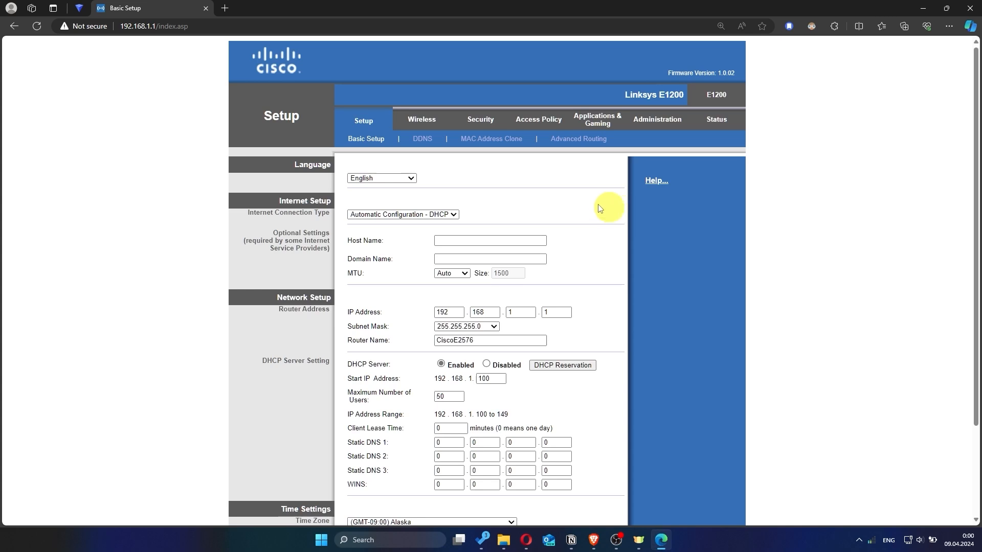
left_click(224, 8)
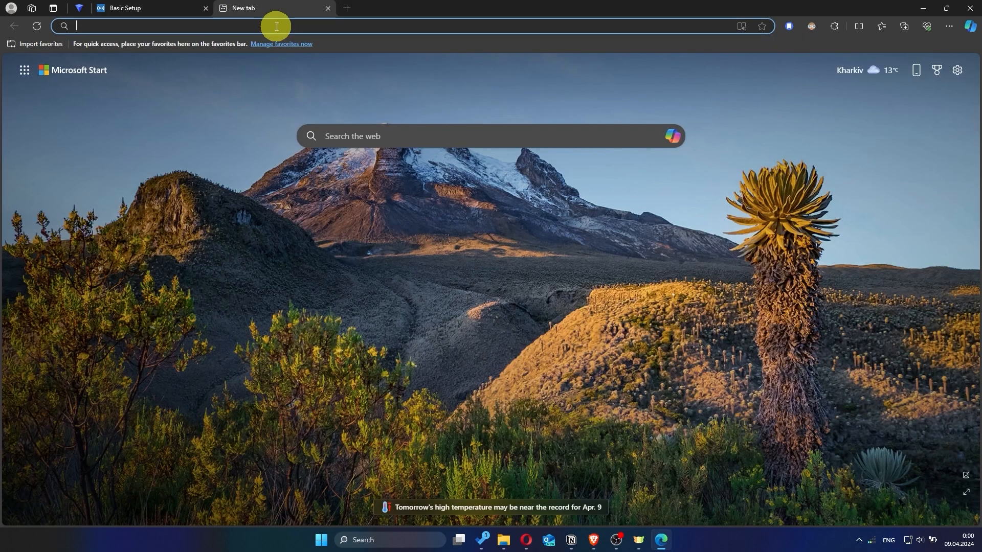
type("hhh&cvid=36161162412944199801")
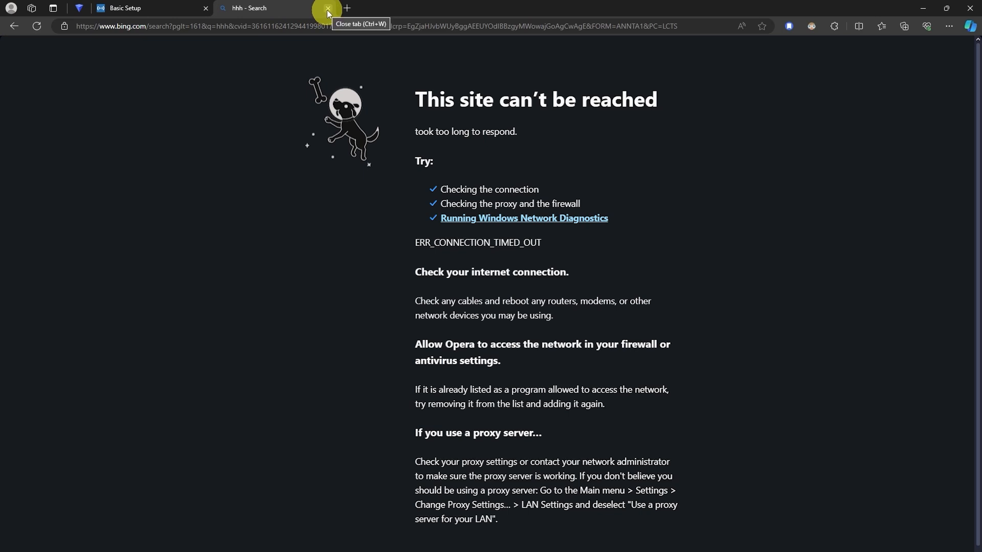
left_click(327, 9)
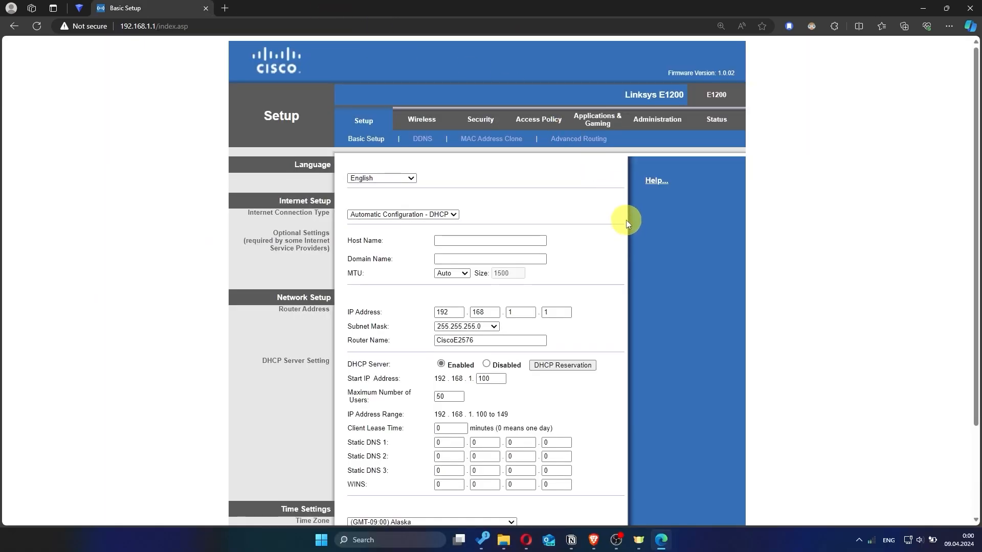
mouse_move(624, 224)
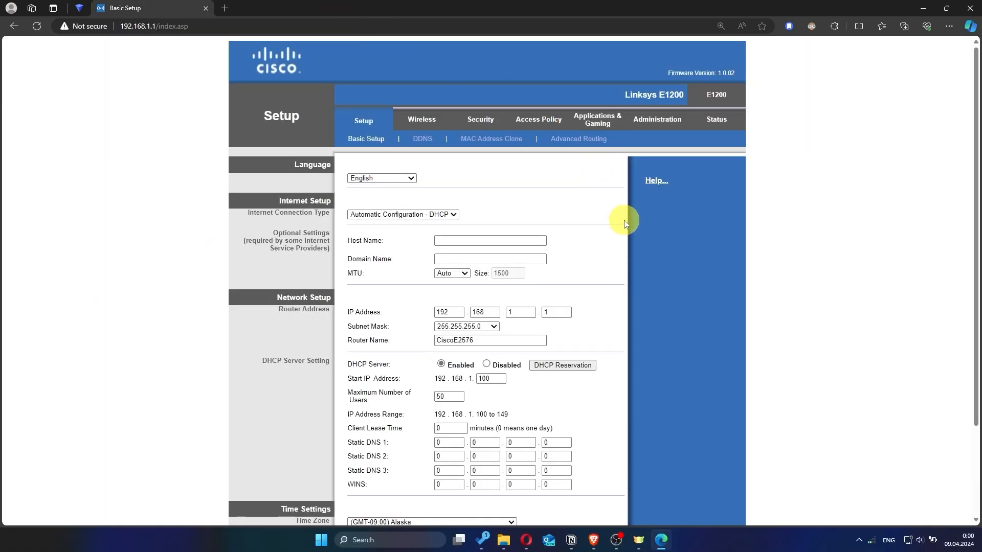